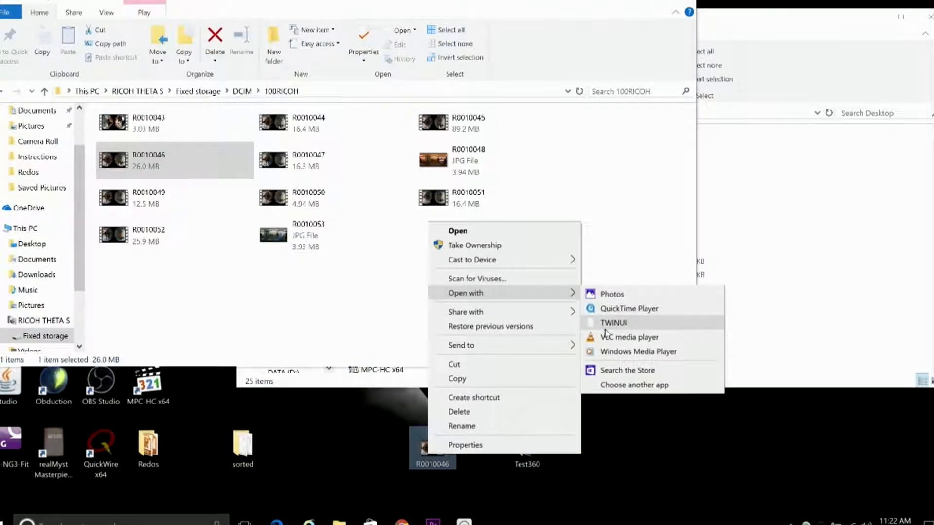
Launch the R0010046 video in the RICOH THETA app from File Explorer.
{"action": "left_click", "coordinate": [631, 337]}
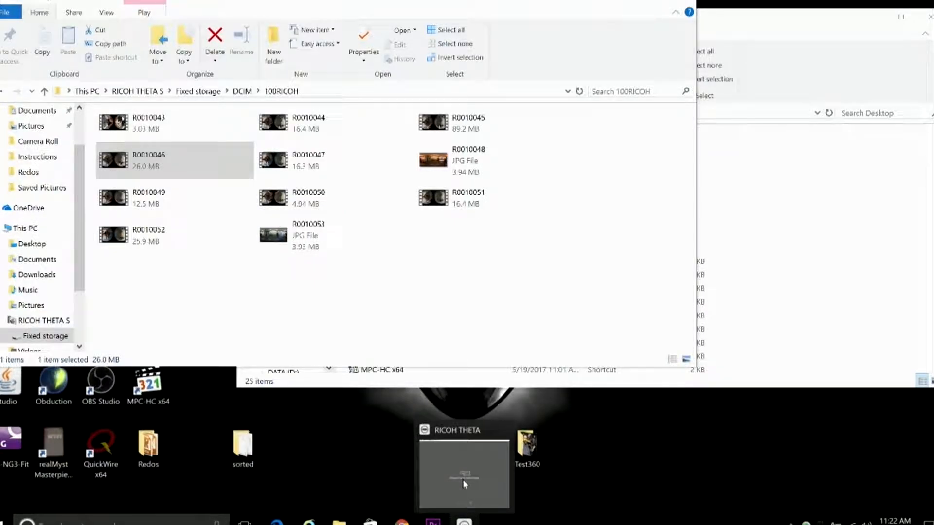
{"action": "mouse_move", "coordinate": [478, 471]}
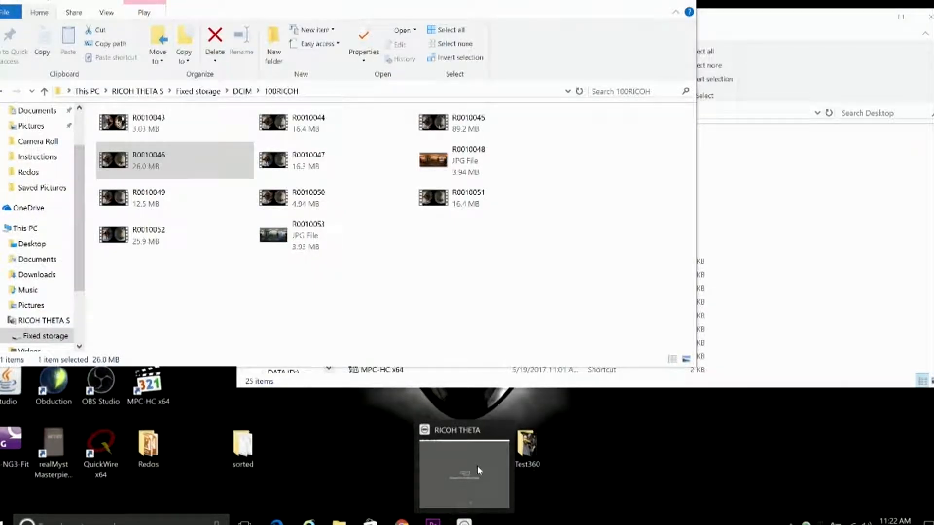
Bring the empty RICOH THETA viewer window to the front from the taskbar.
{"action": "left_click", "coordinate": [465, 471]}
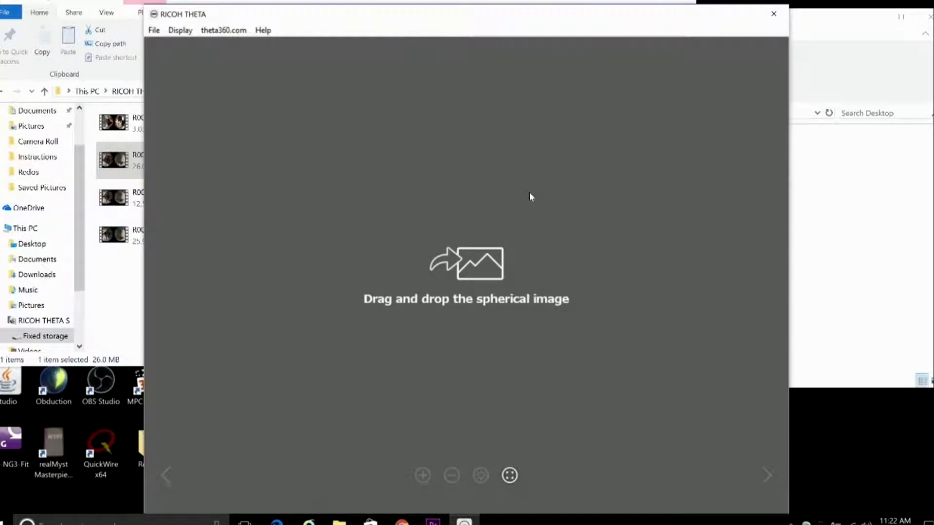
{"action": "mouse_move", "coordinate": [553, 37]}
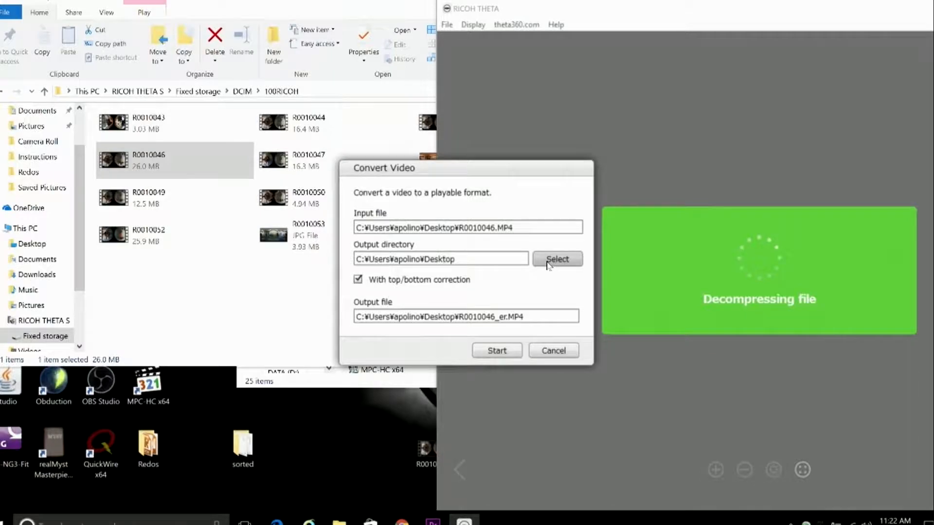
{"action": "mouse_move", "coordinate": [502, 330]}
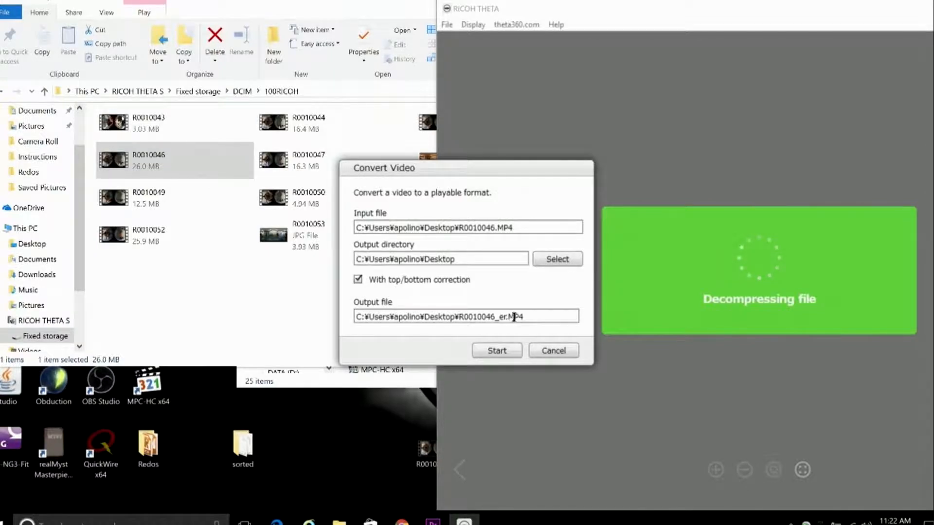
Start converting R0010046.MP4 to R0010046_er.MP4 on the Desktop with top/bottom correction.
{"action": "left_click", "coordinate": [496, 350]}
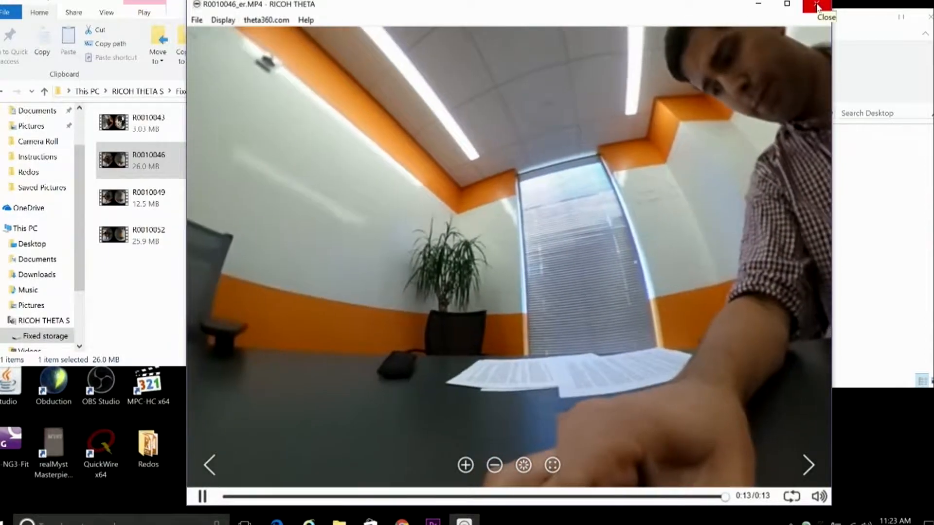
Close the RICOH THETA viewer after R0010046_er.MP4 finishes playing.
{"action": "left_click", "coordinate": [826, 7]}
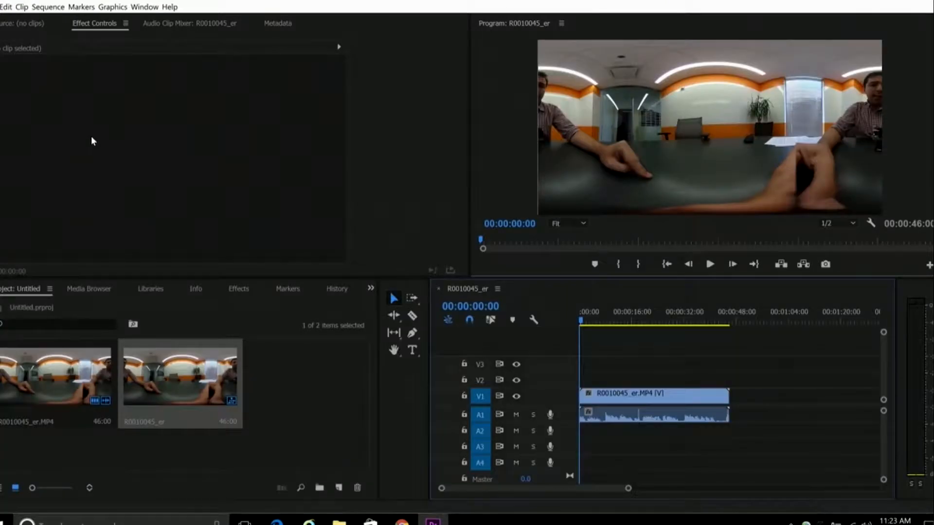
Import R0010046_er.MP4 from the Desktop into the project after R0010045_er.
{"action": "left_click", "coordinate": [6, 7]}
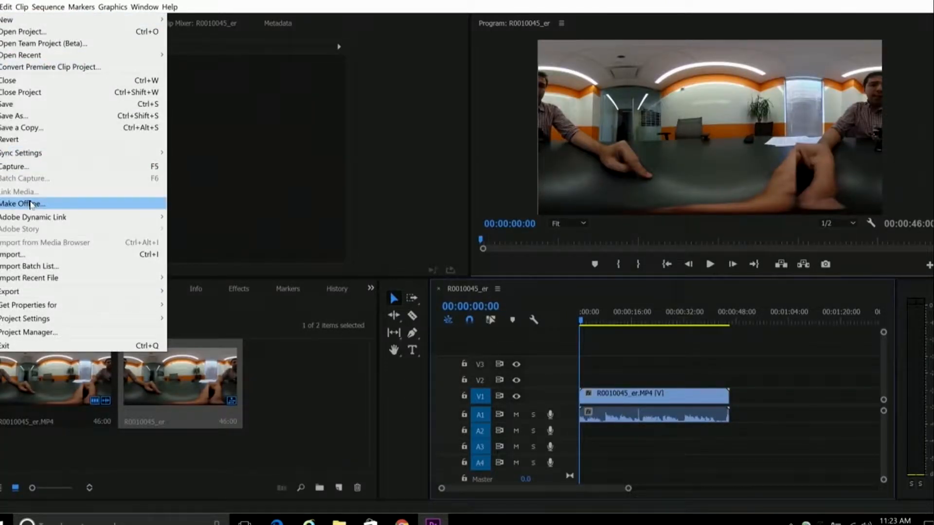
{"action": "left_click", "coordinate": [12, 254]}
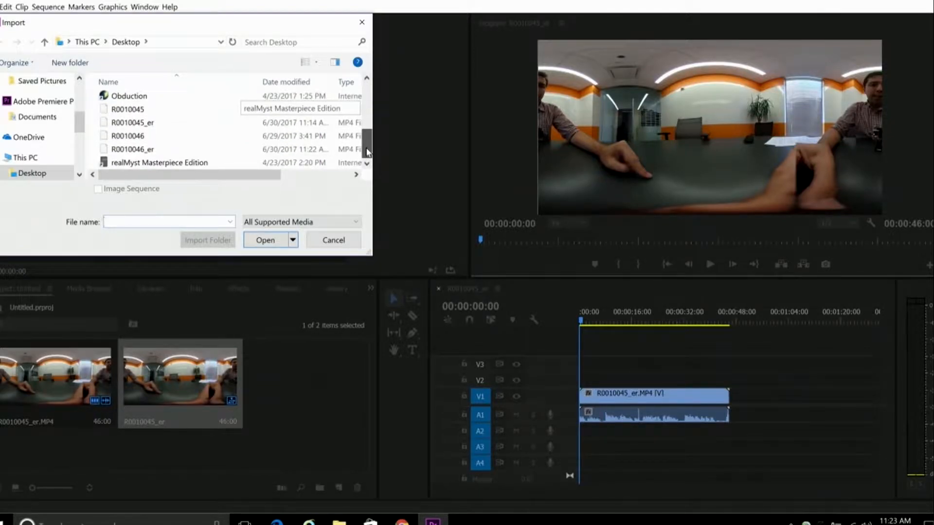
{"action": "left_click", "coordinate": [132, 149]}
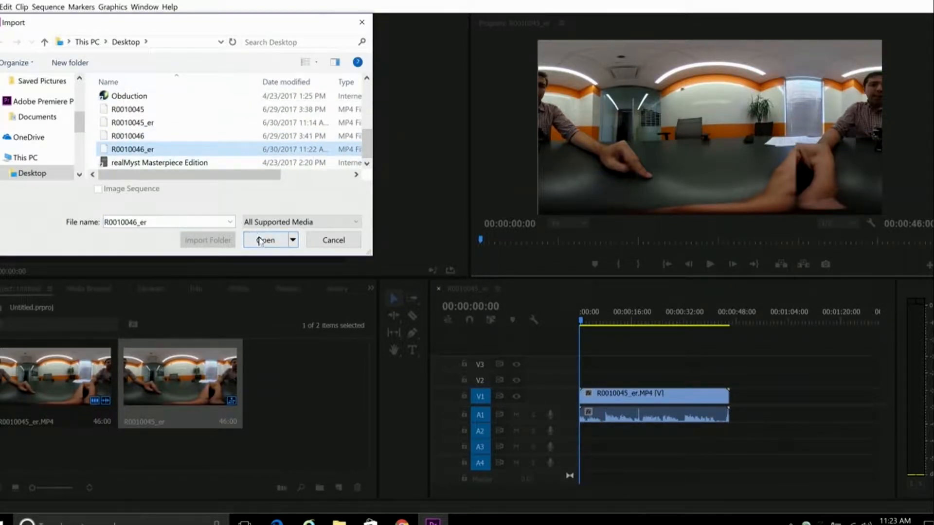
{"action": "left_click", "coordinate": [266, 240]}
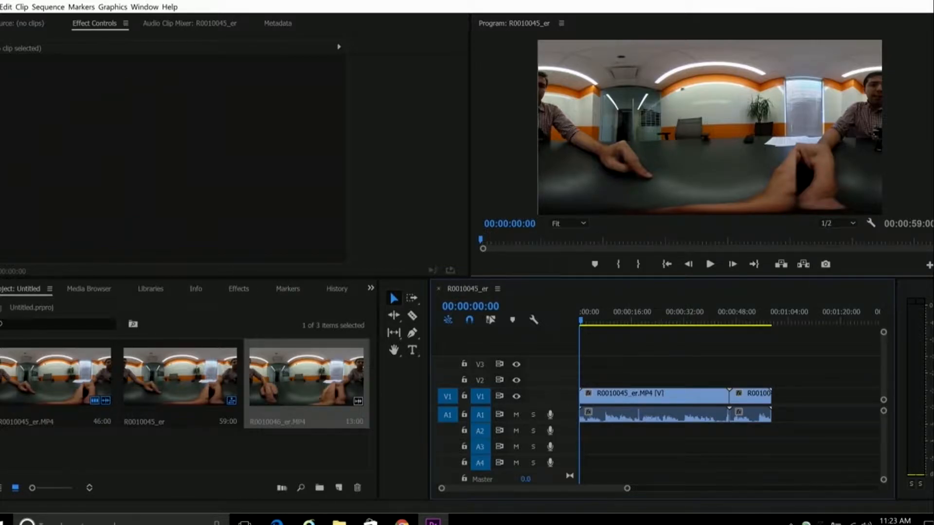
{"action": "left_click", "coordinate": [7, 7]}
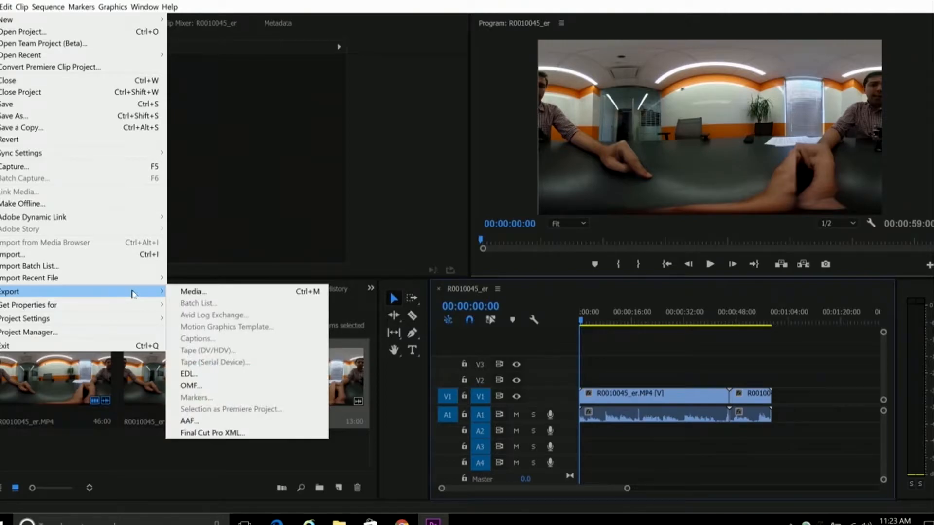
Reach the VR Video section of the H.264 export settings to enable Video Is VR, monoscopic.
{"action": "left_click", "coordinate": [192, 290]}
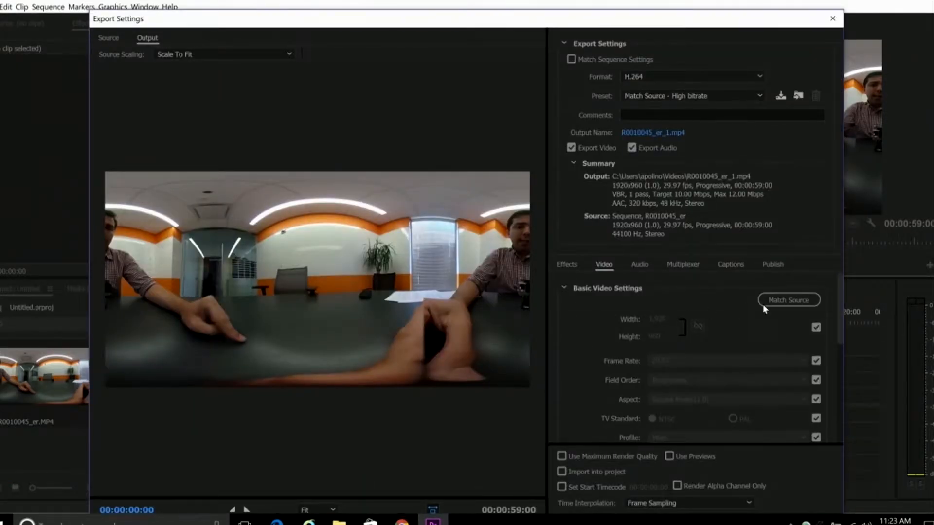
{"action": "scroll", "scroll_direction": "down", "scroll_amount": 3}
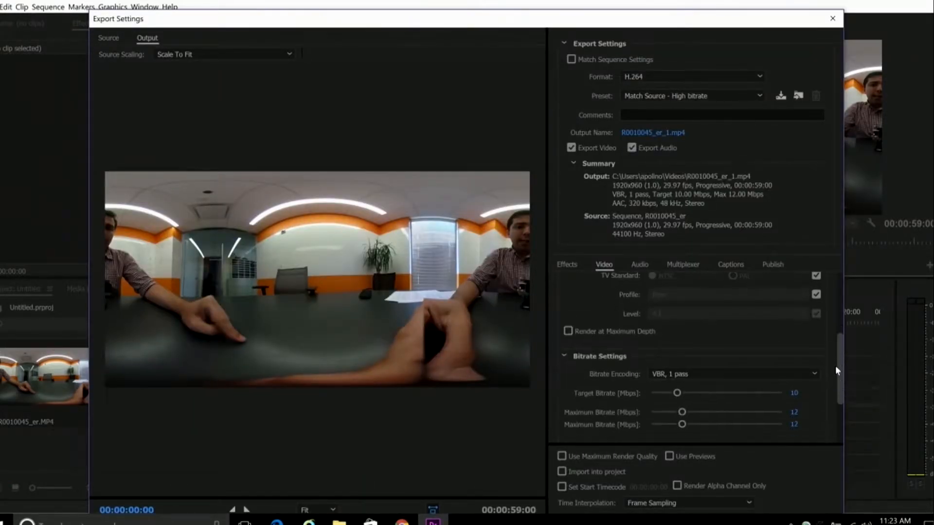
{"action": "scroll", "scroll_direction": "down", "scroll_amount": 3}
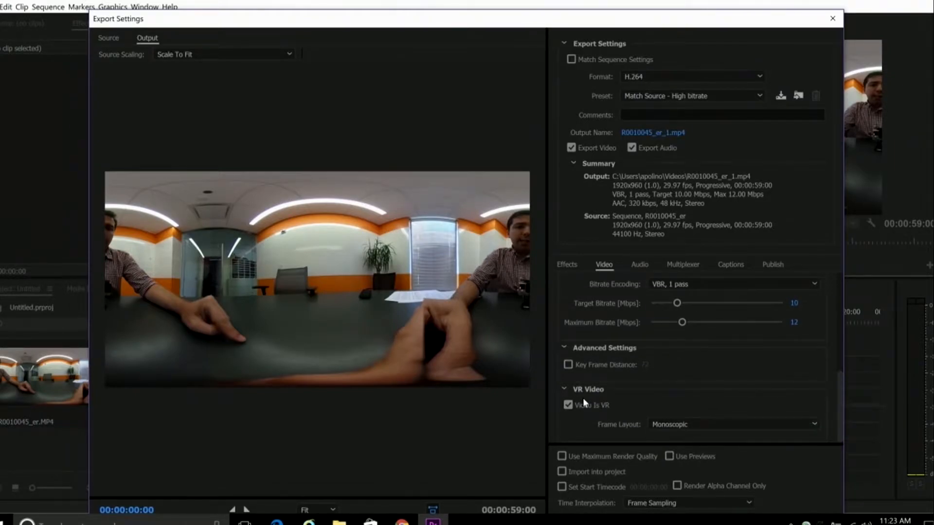
{"action": "mouse_move", "coordinate": [652, 434]}
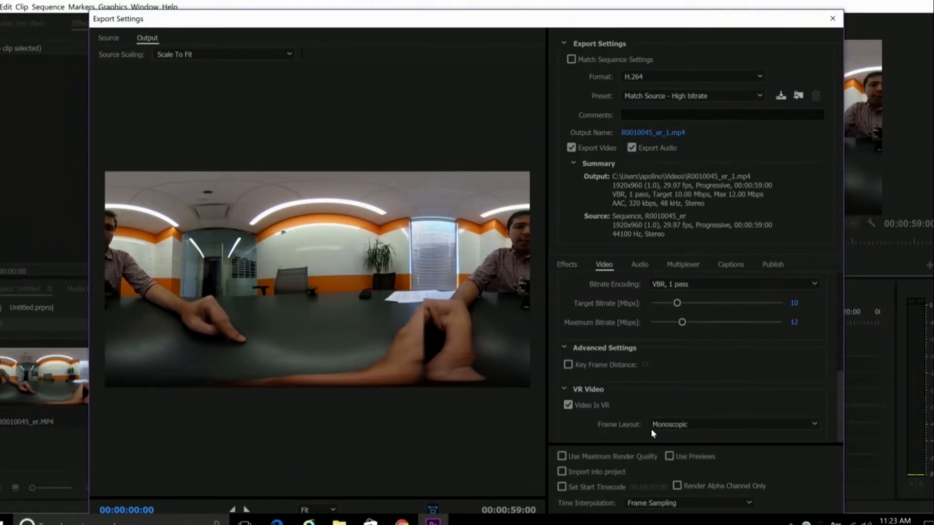